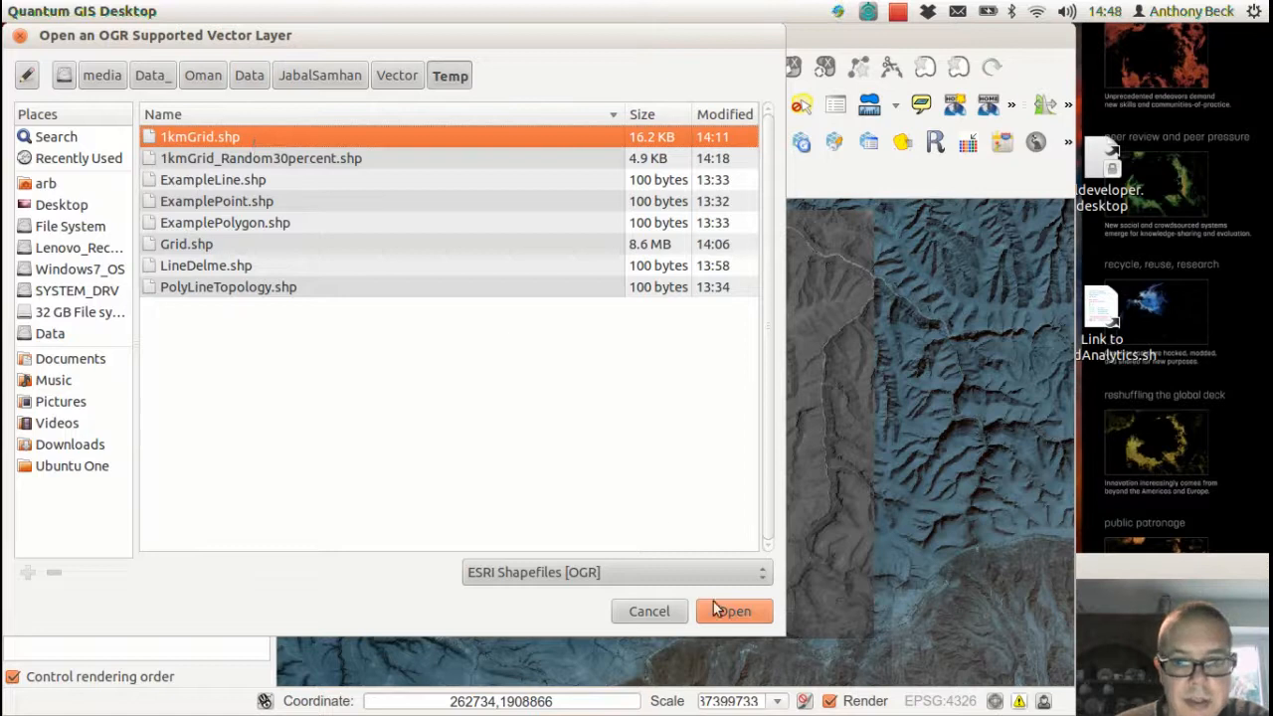
Load 1kmGrid.shp as a new vector layer drawn over the imagery.
click(732, 610)
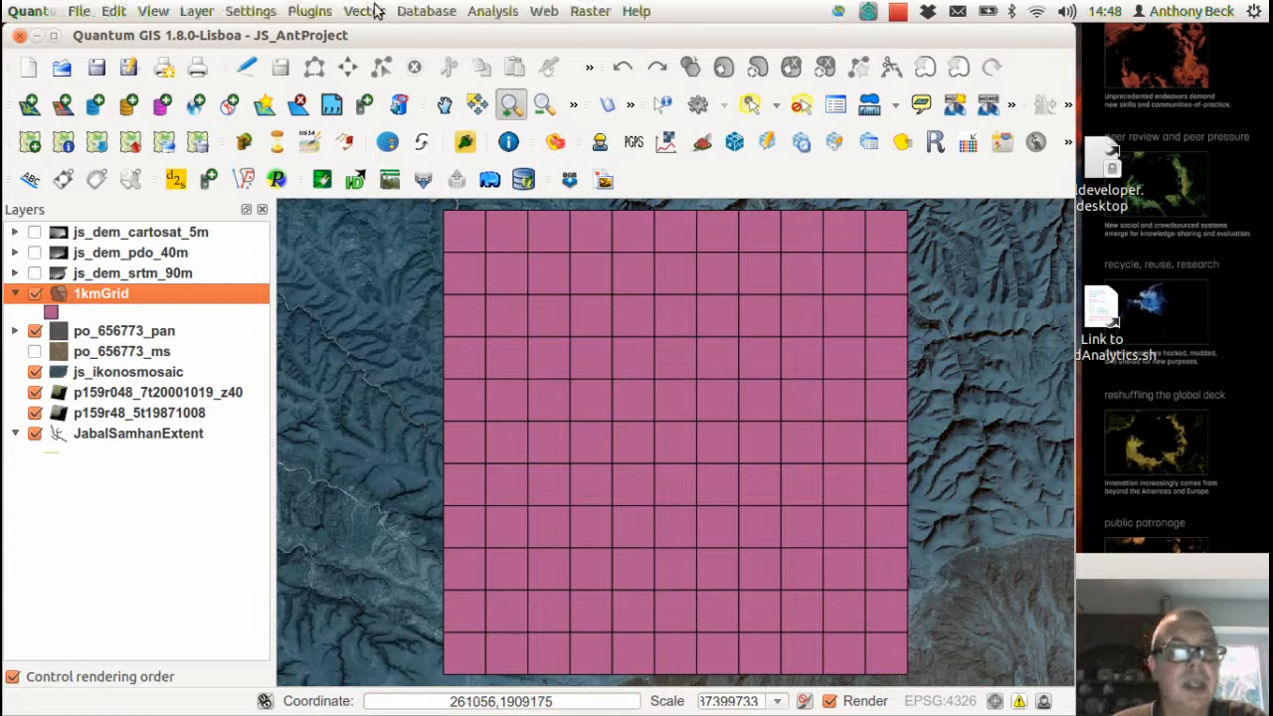
Run Random Selection on the 1kmGrid layer by Percentage of Features at 60%, selecting 72 cells.
click(364, 12)
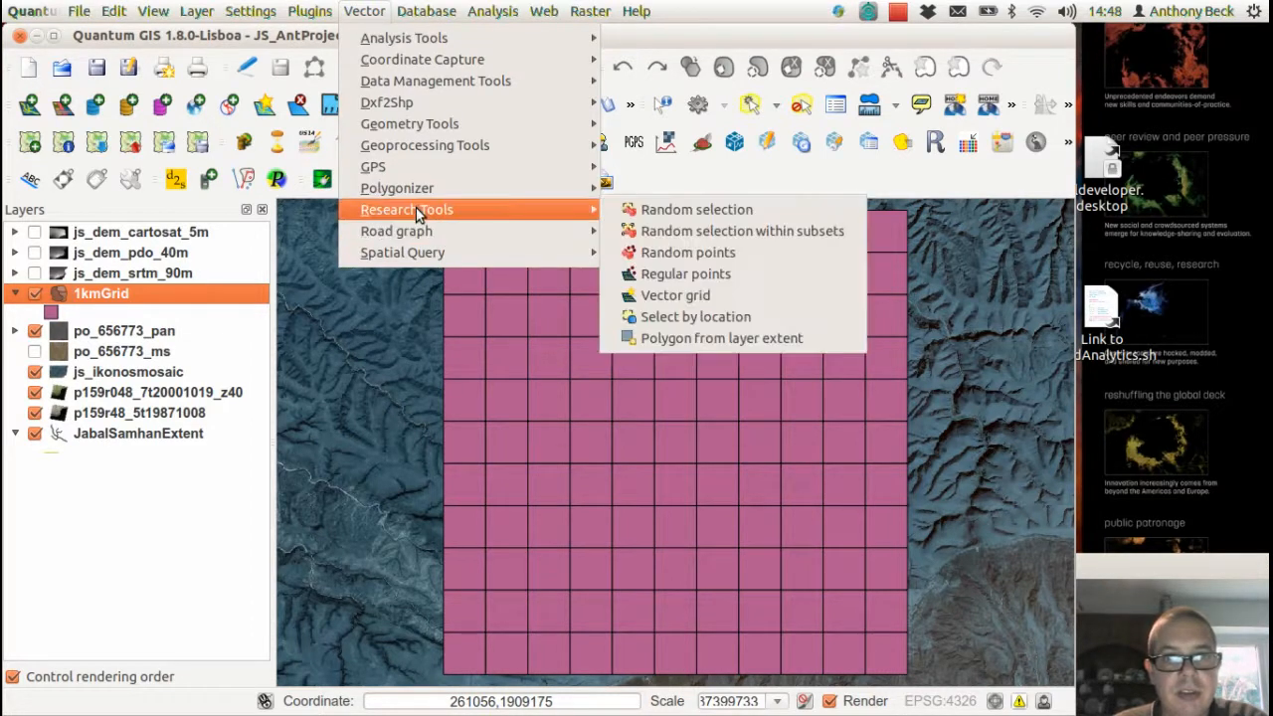
mouse_move(696, 209)
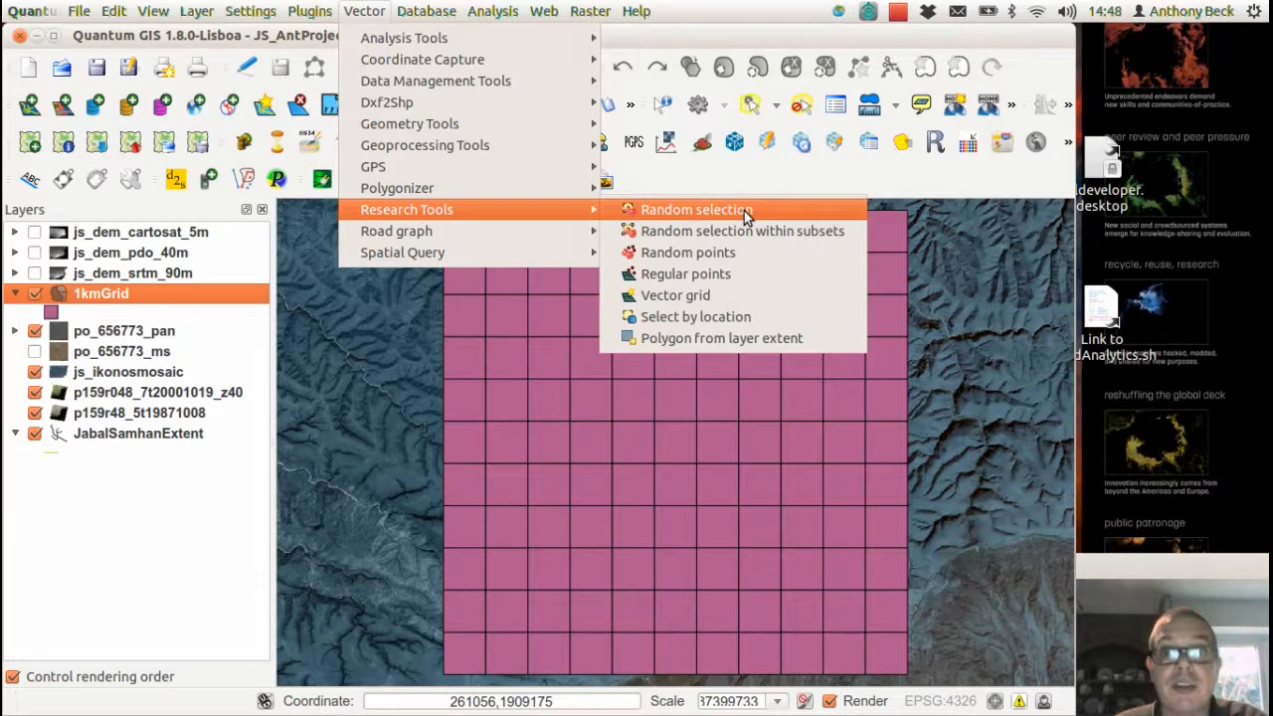
click(696, 209)
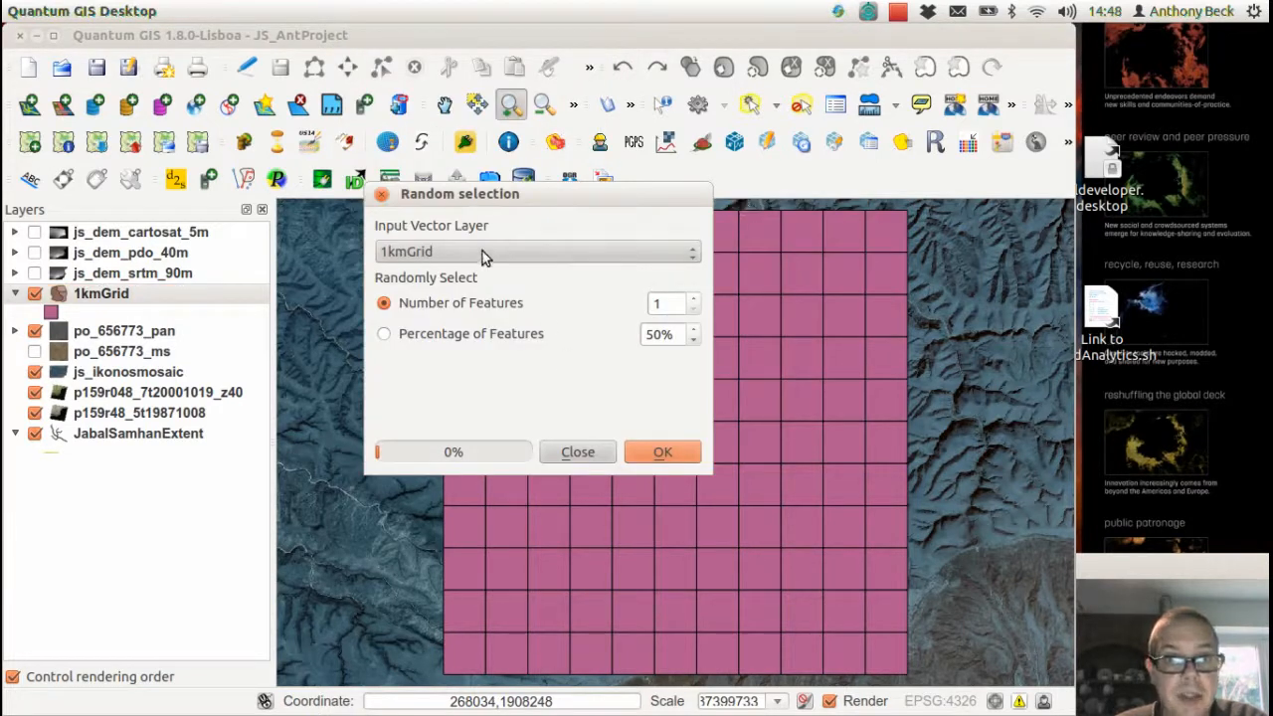
click(537, 251)
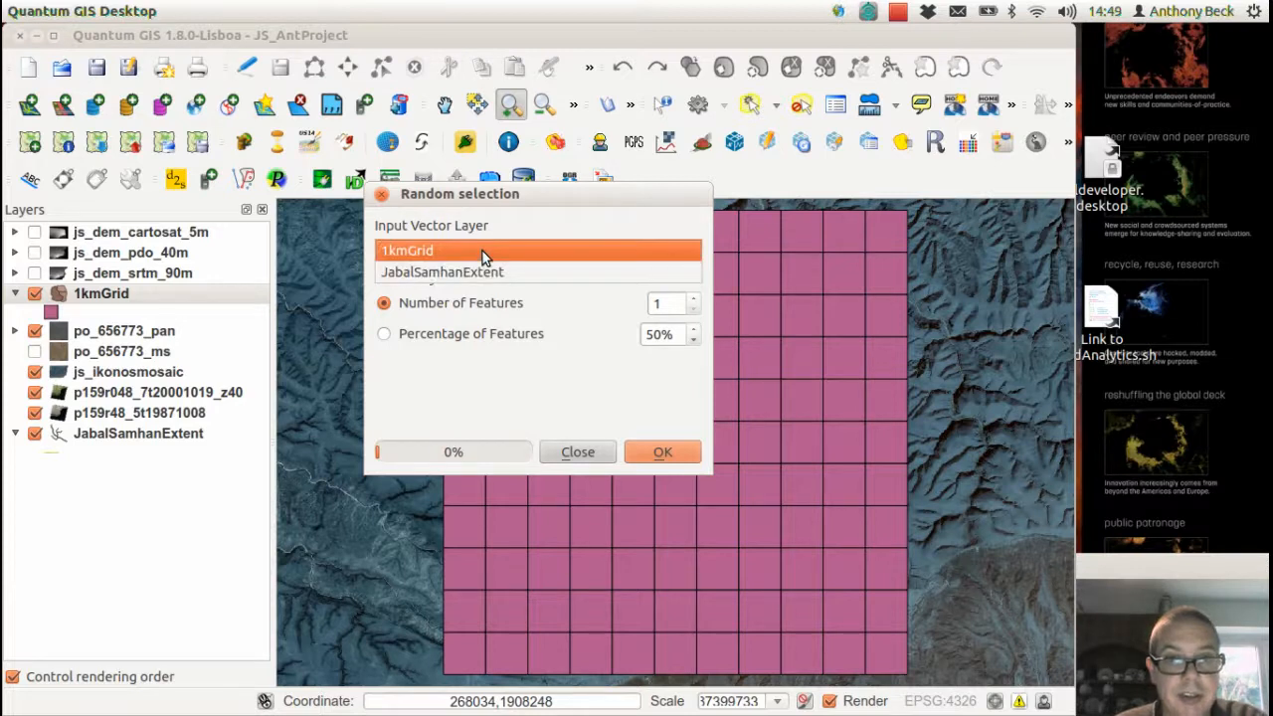
click(406, 250)
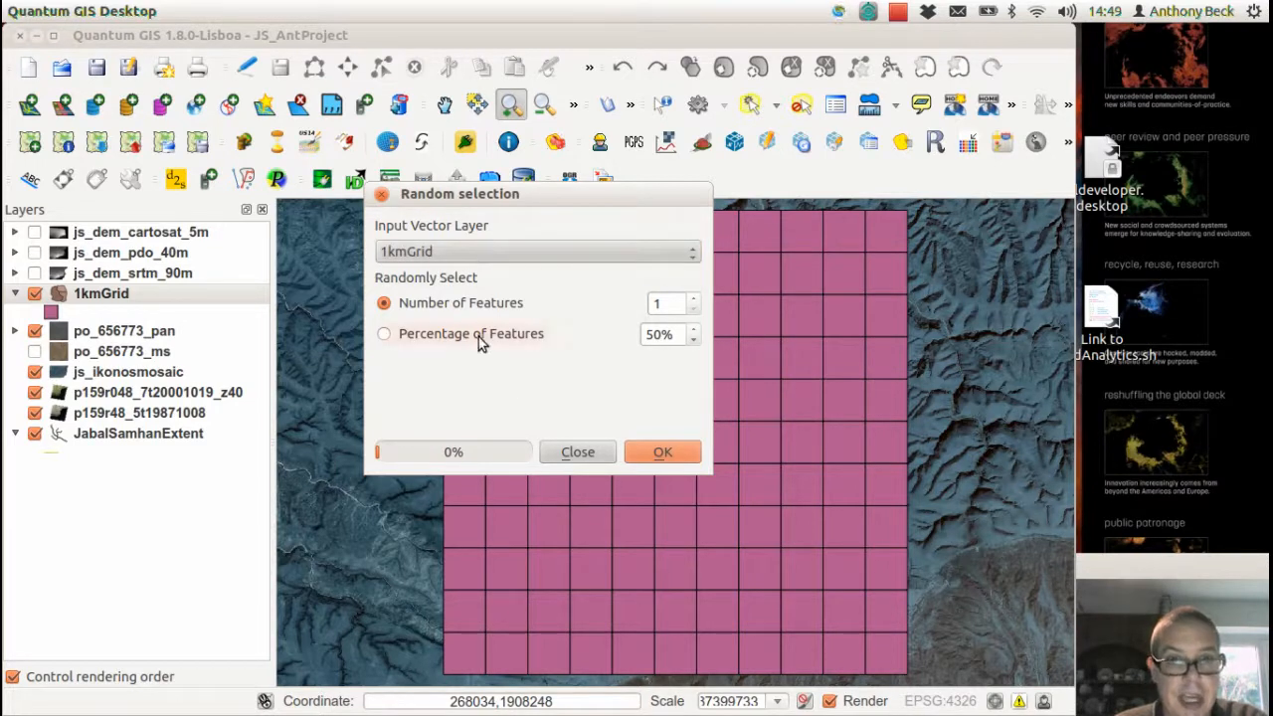
click(384, 334)
text(60)
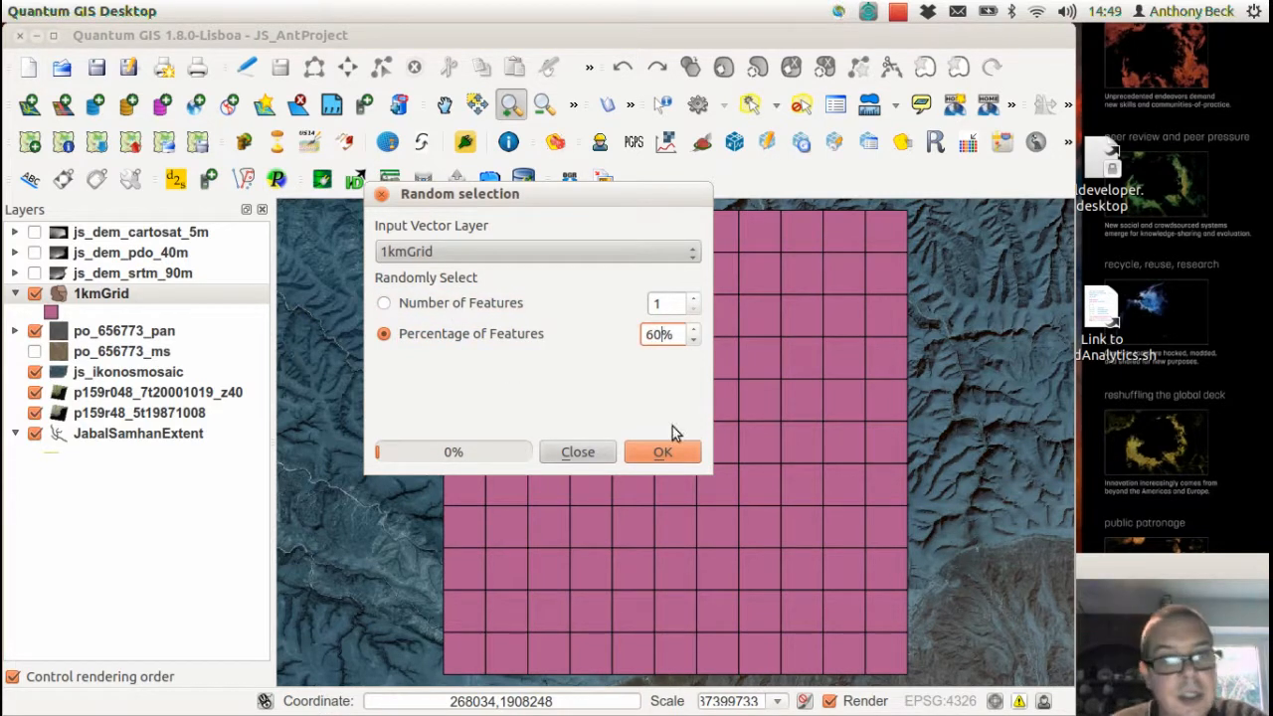
click(662, 452)
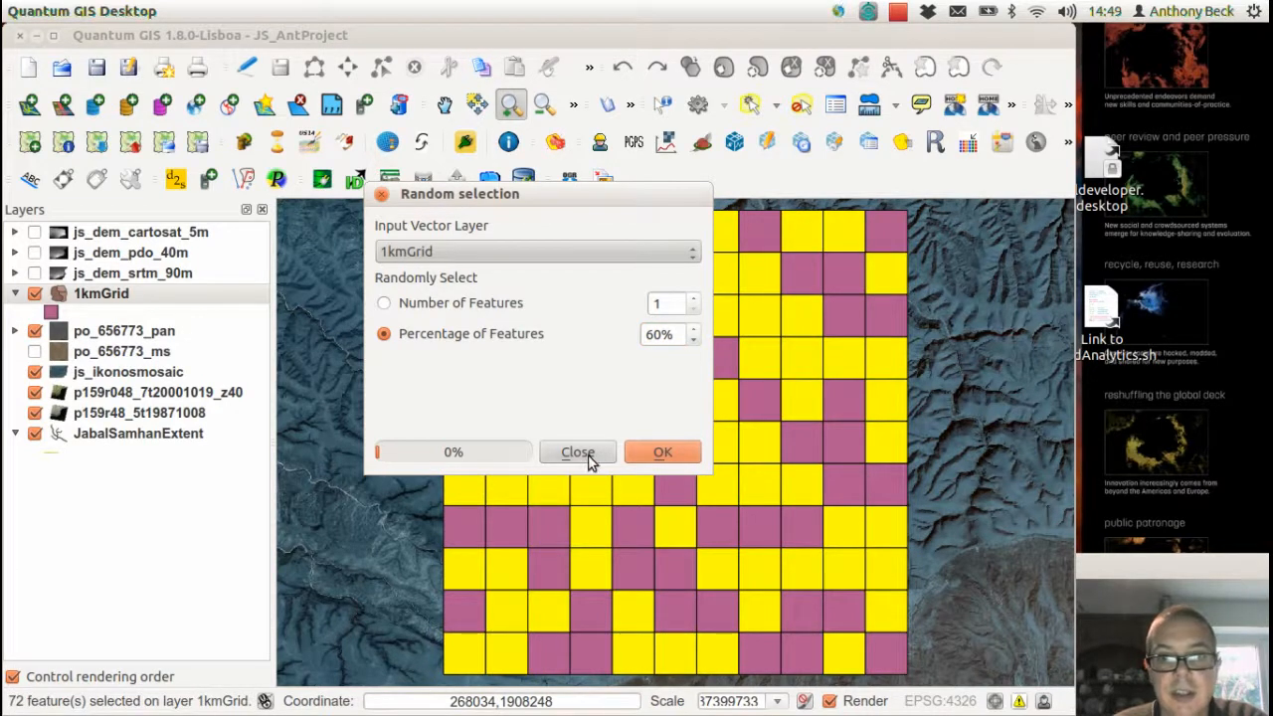
click(576, 451)
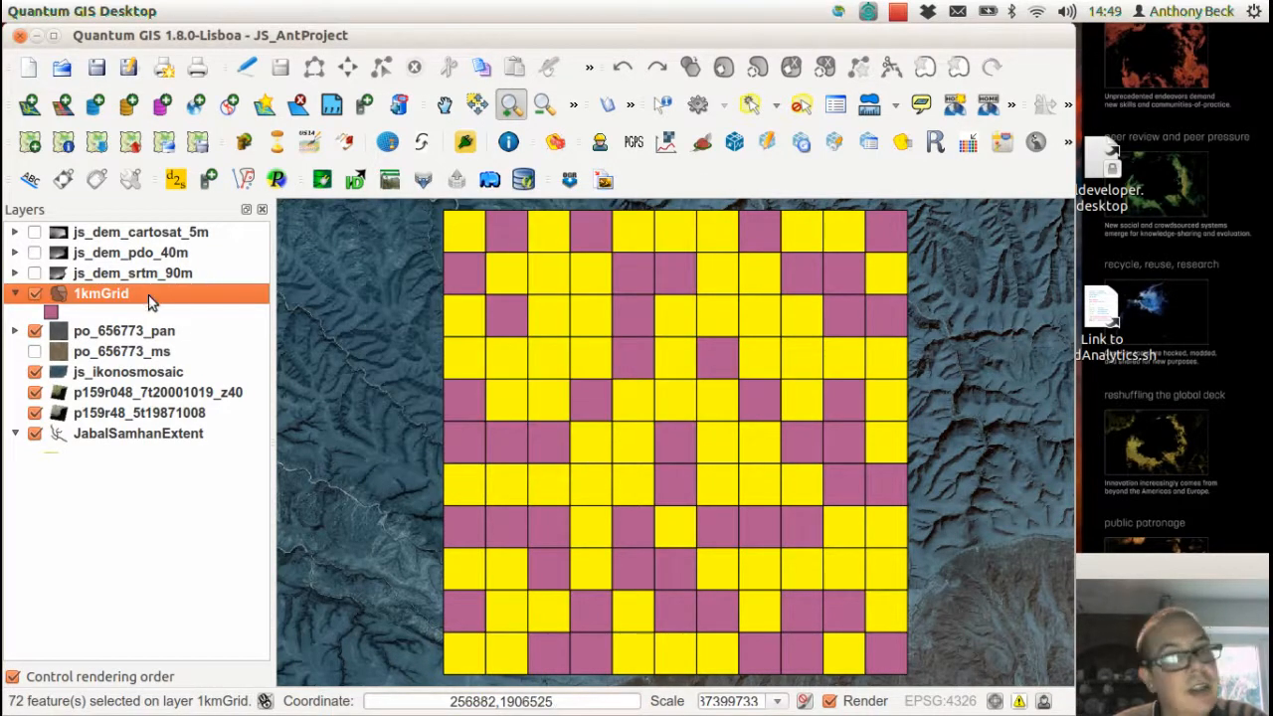
Save the selected 1kmGrid cells as 1kmGrid_Random60percent.shp in the Temp folder.
right_click(101, 293)
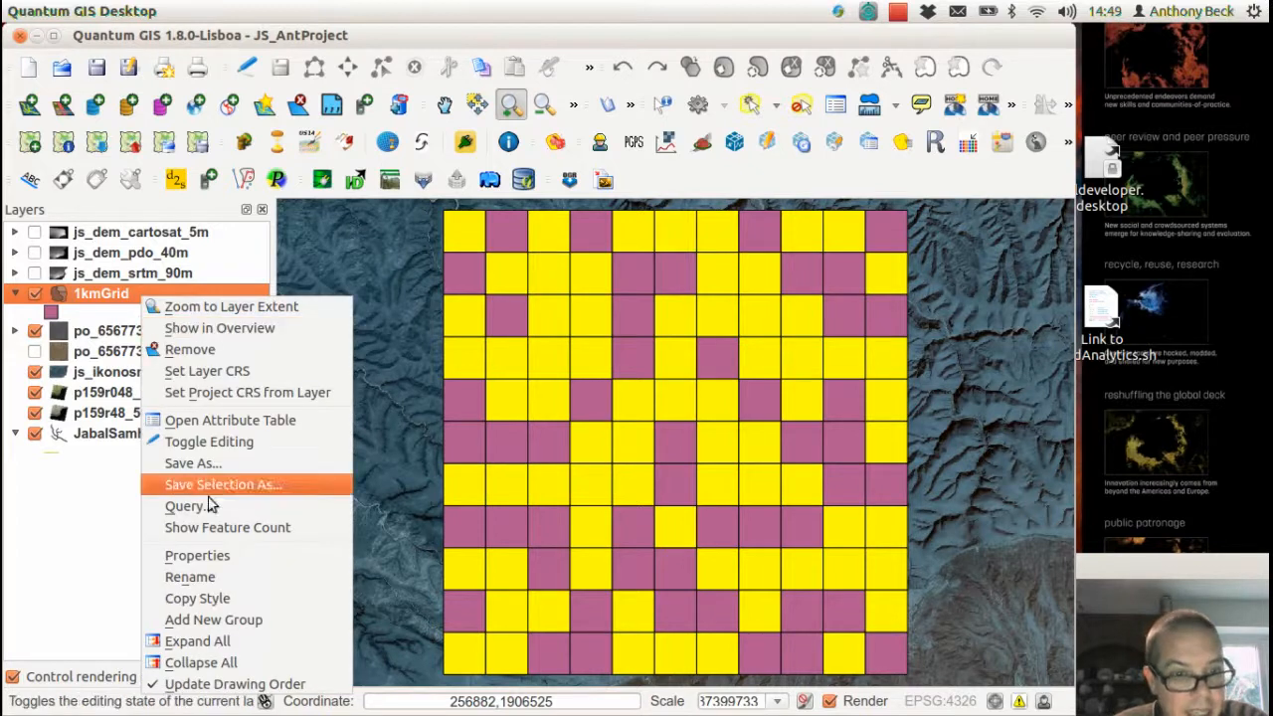
mouse_move(238, 495)
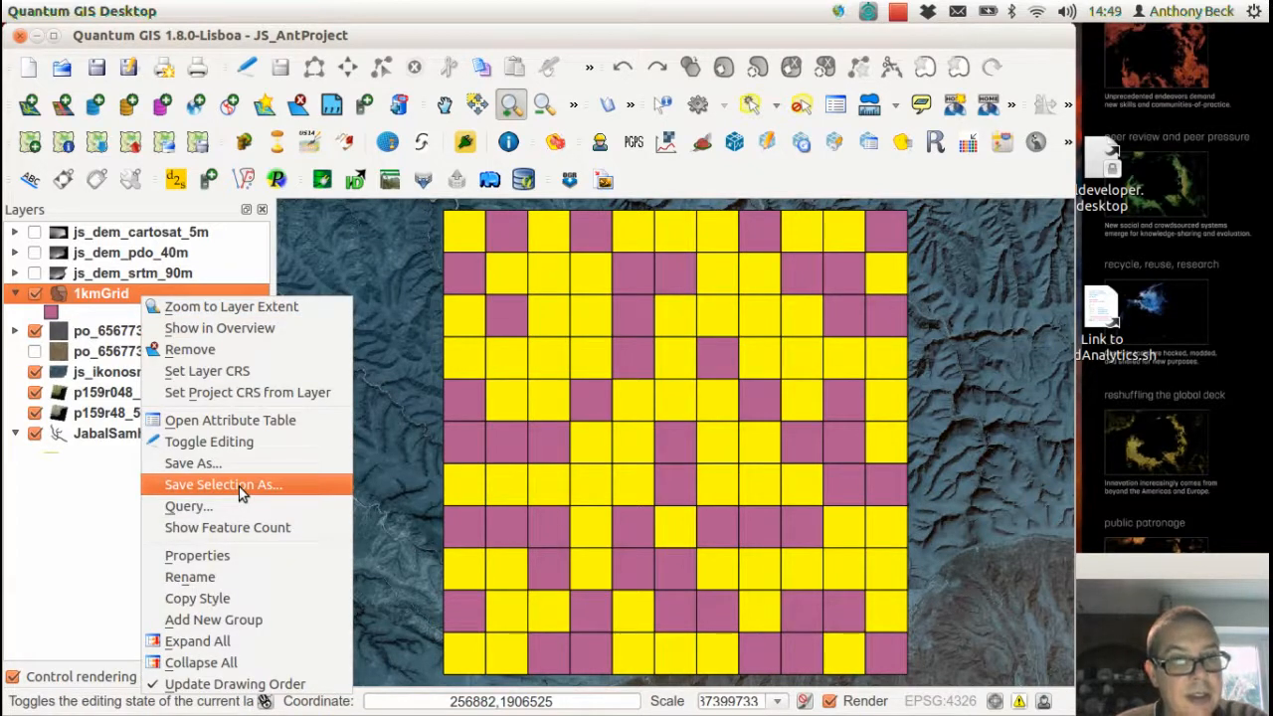
click(223, 486)
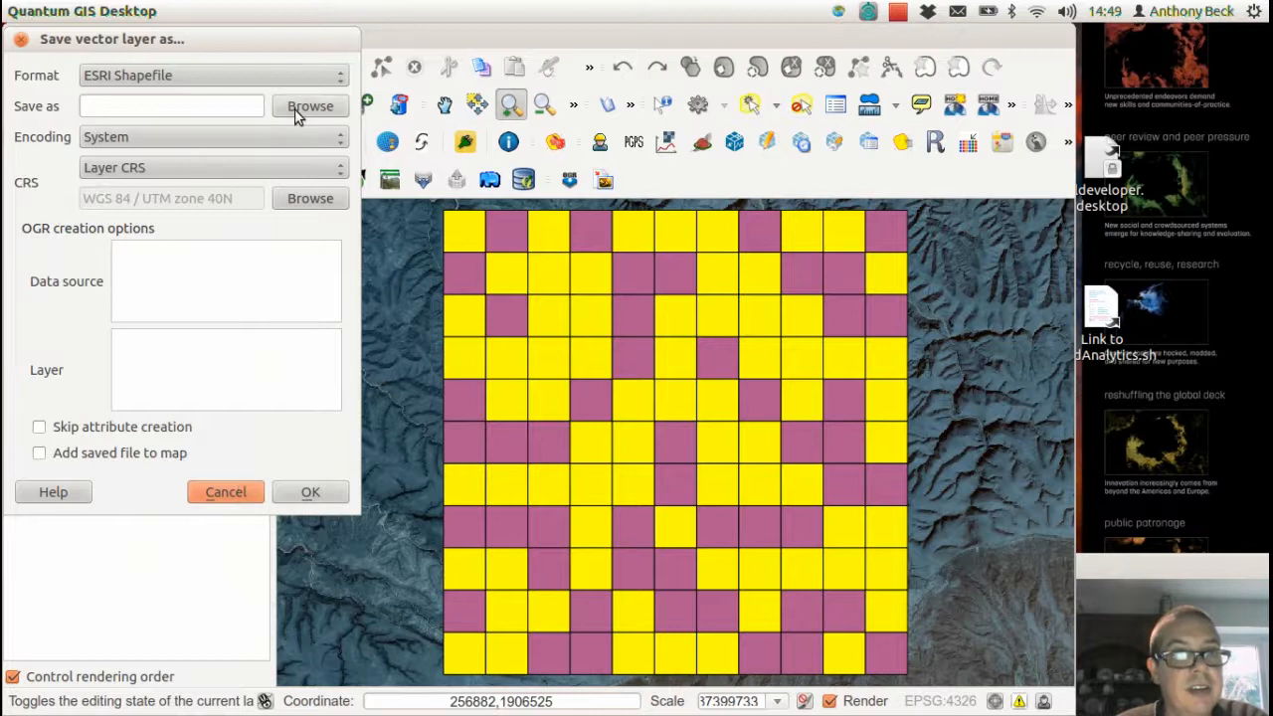
click(311, 105)
text(1kmGrid_Random60percent.shp)
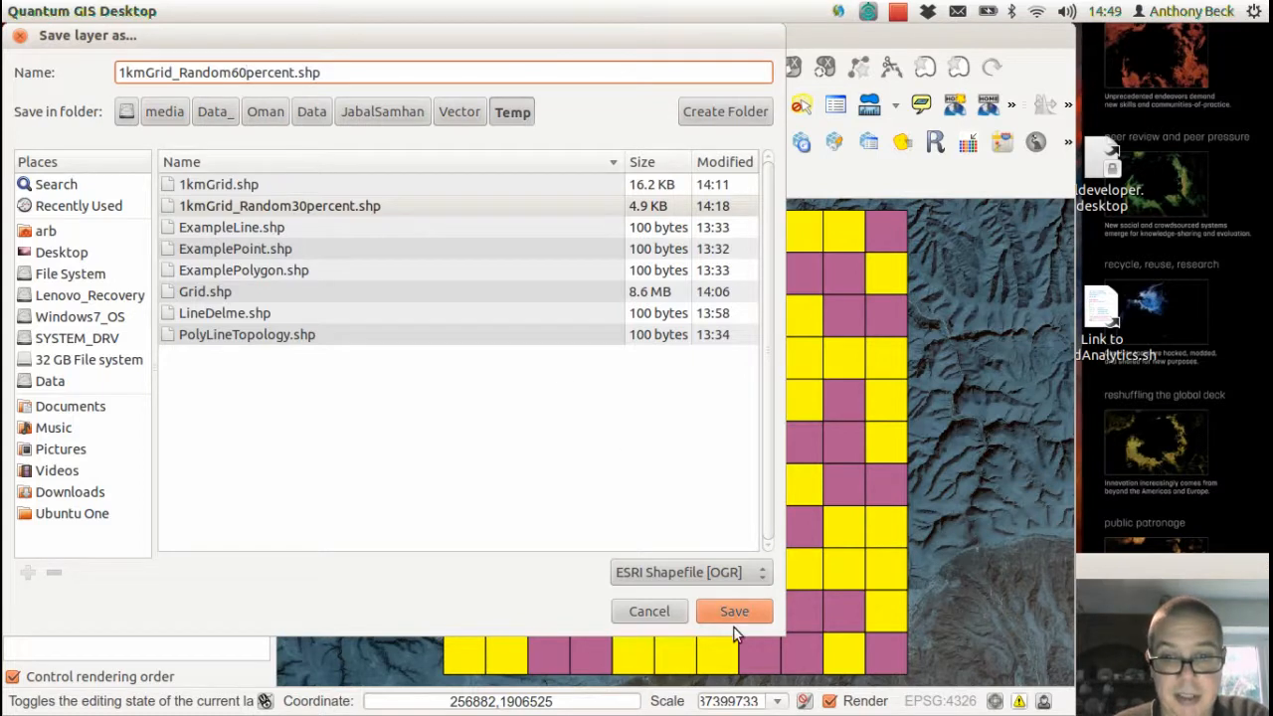
click(734, 610)
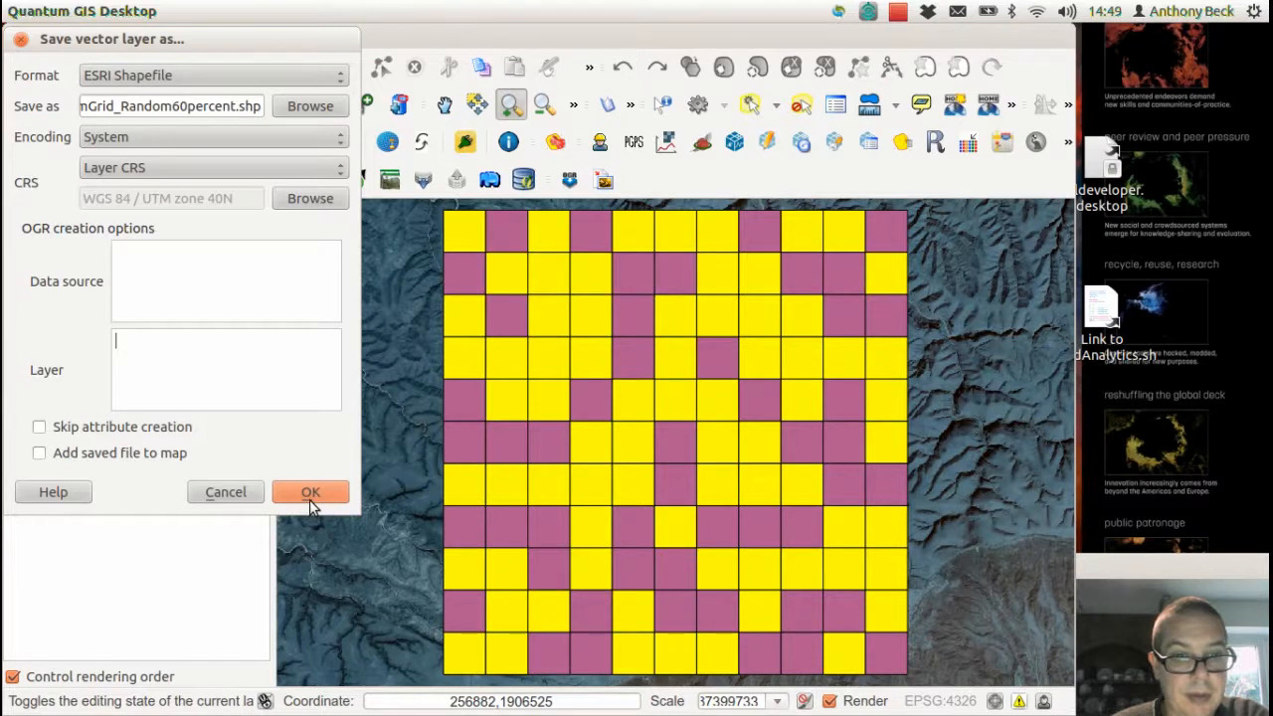
click(310, 492)
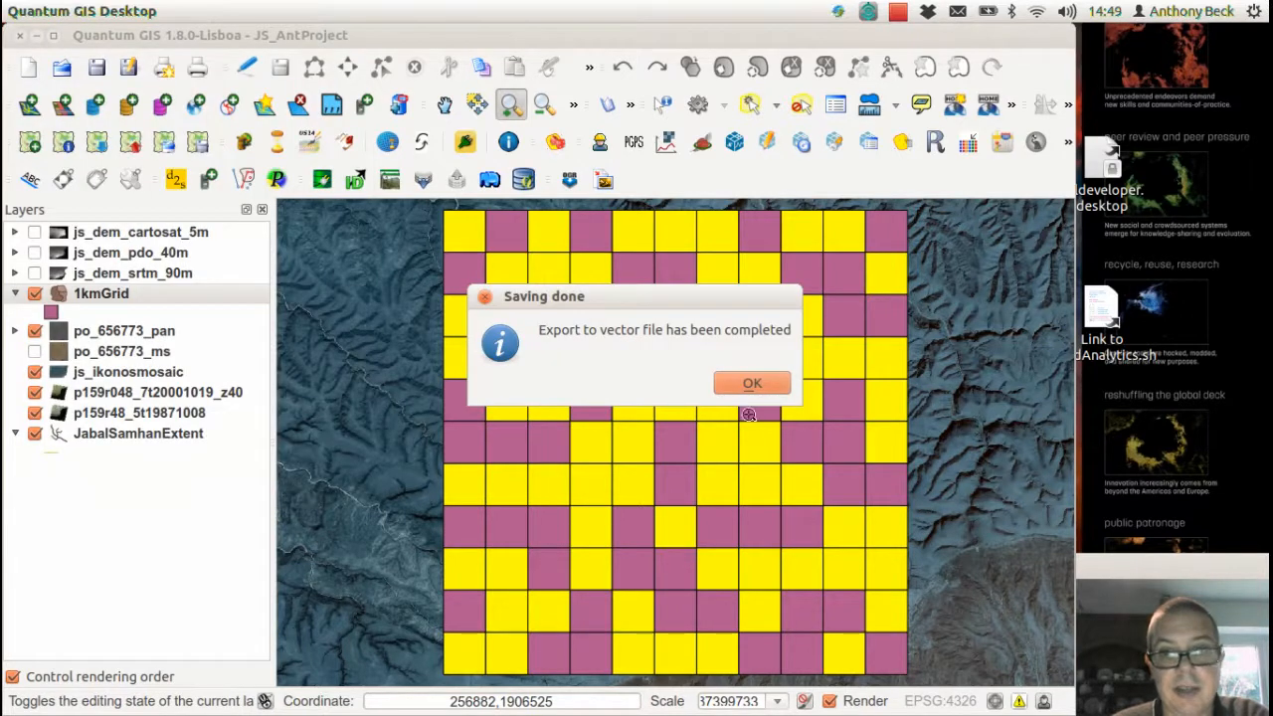
Add 1kmGrid_Random60percent.shp to the map as a vector layer.
click(752, 381)
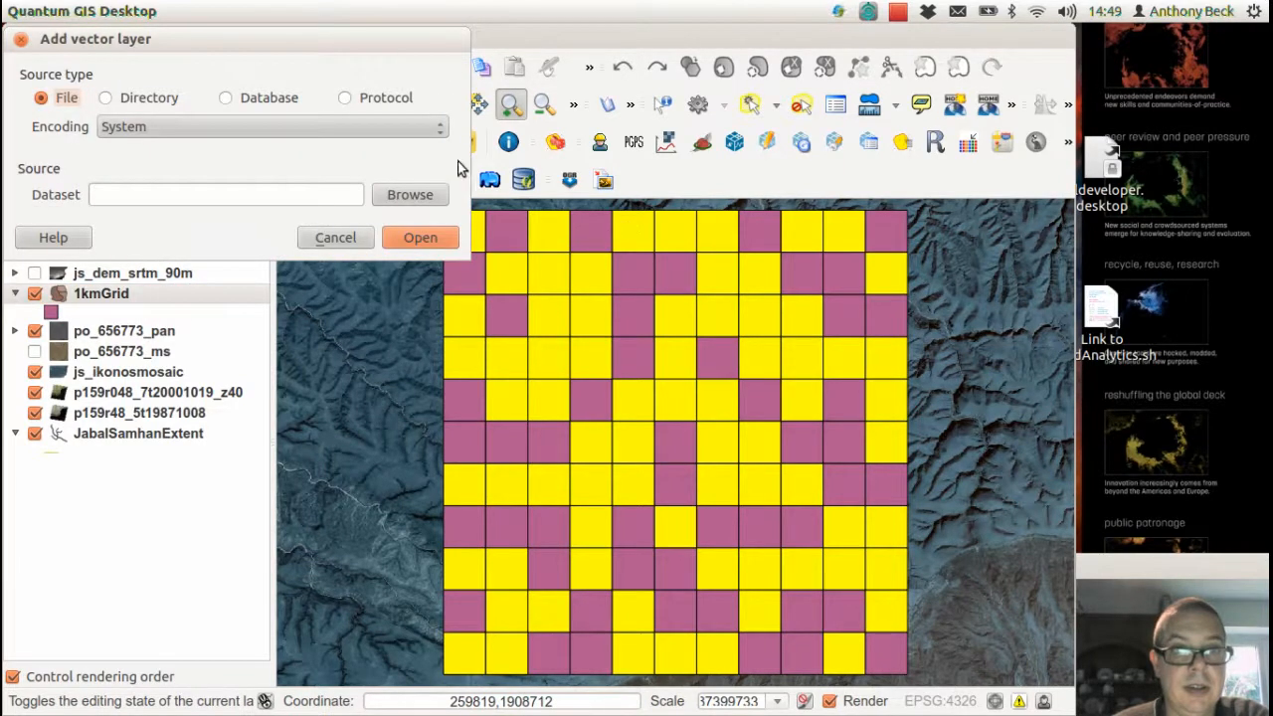
click(409, 195)
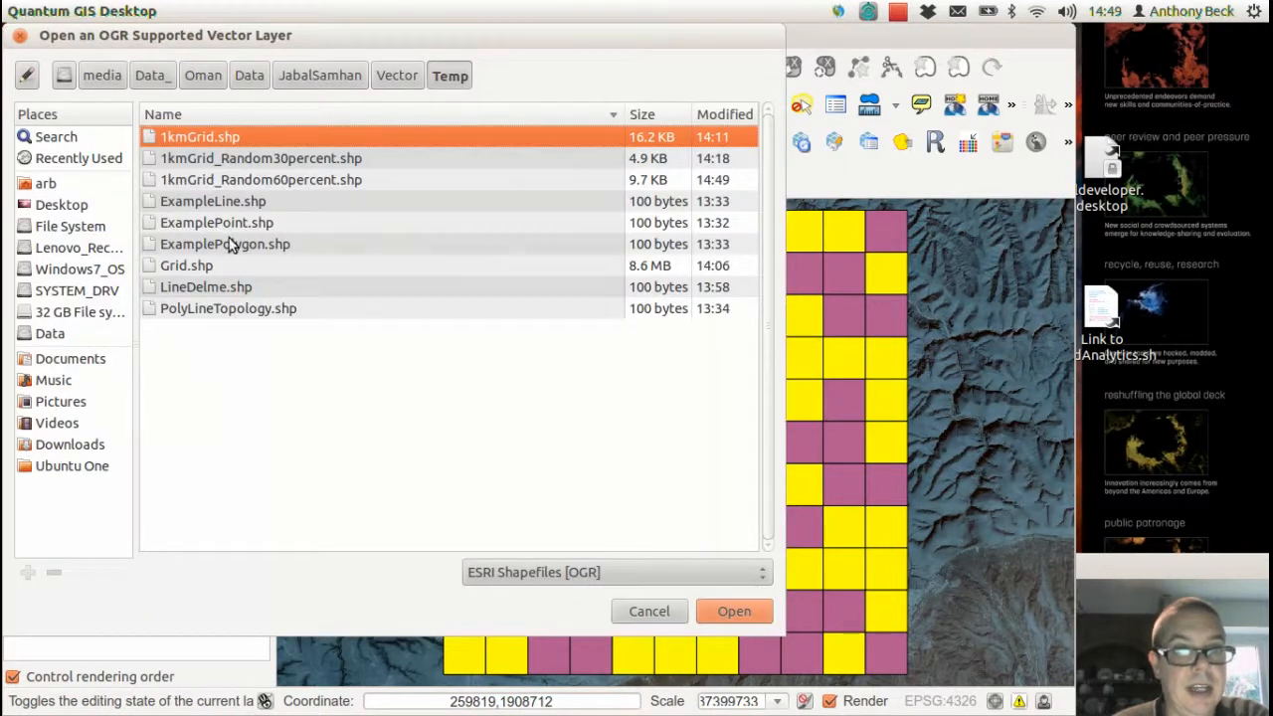
click(733, 610)
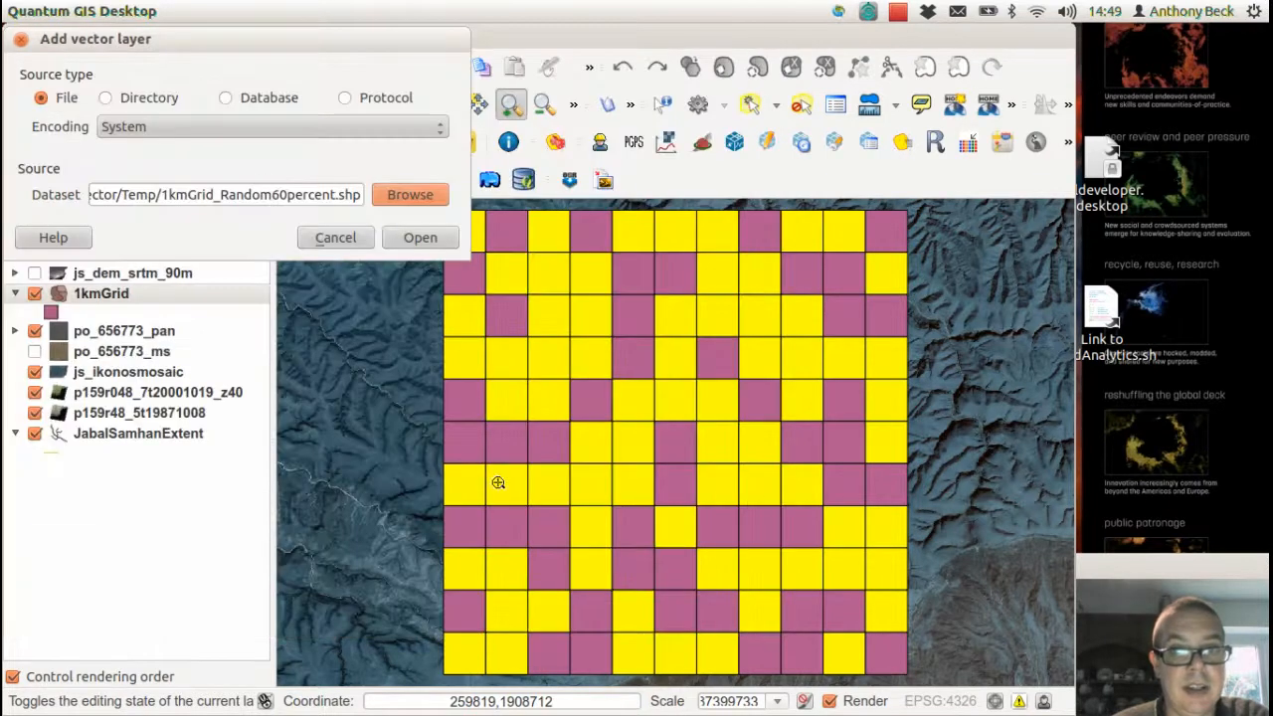
click(419, 237)
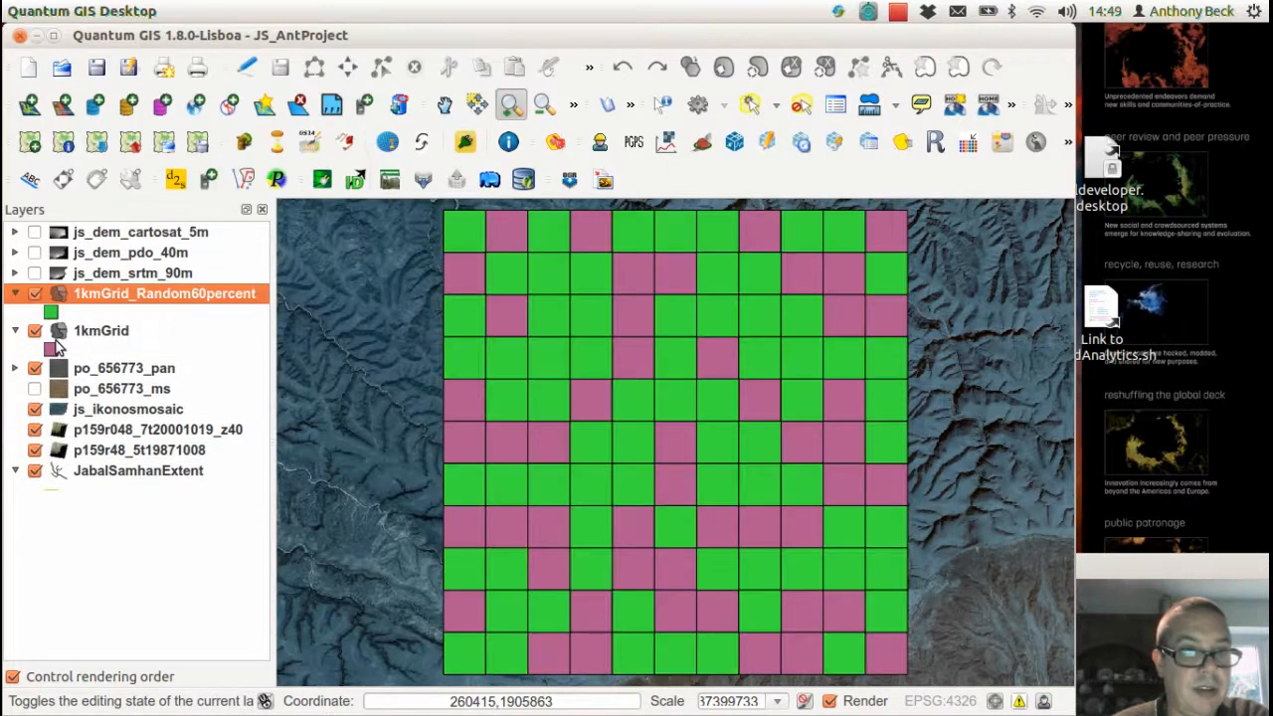